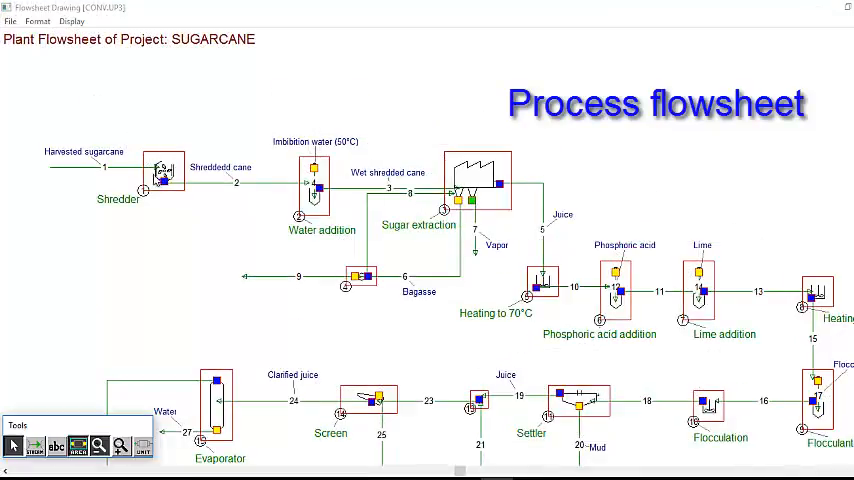
pyautogui.moveTo(282, 196)
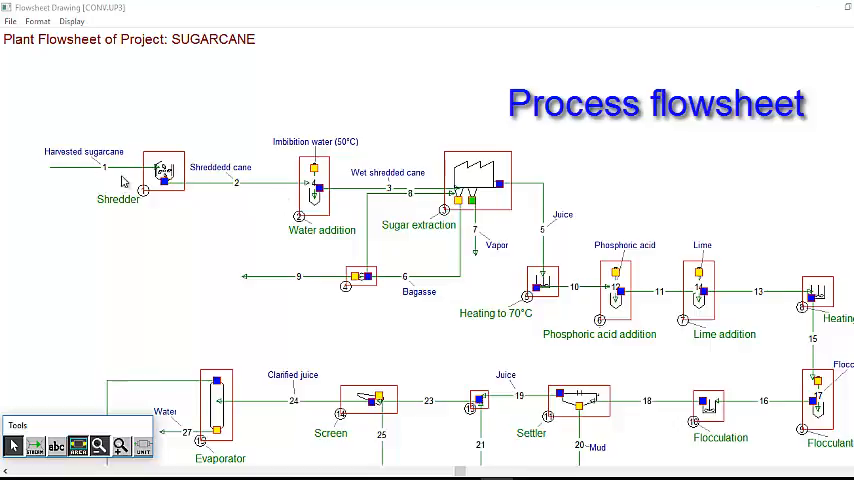
pyautogui.moveTo(181, 198)
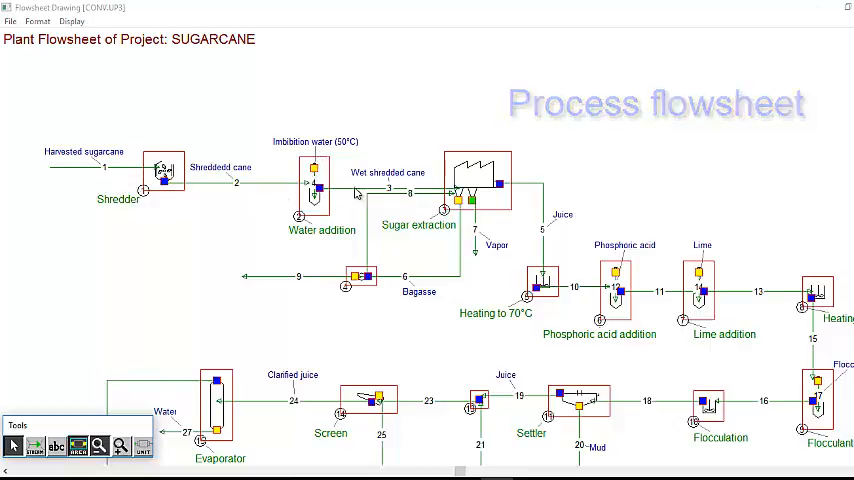
pyautogui.moveTo(497, 202)
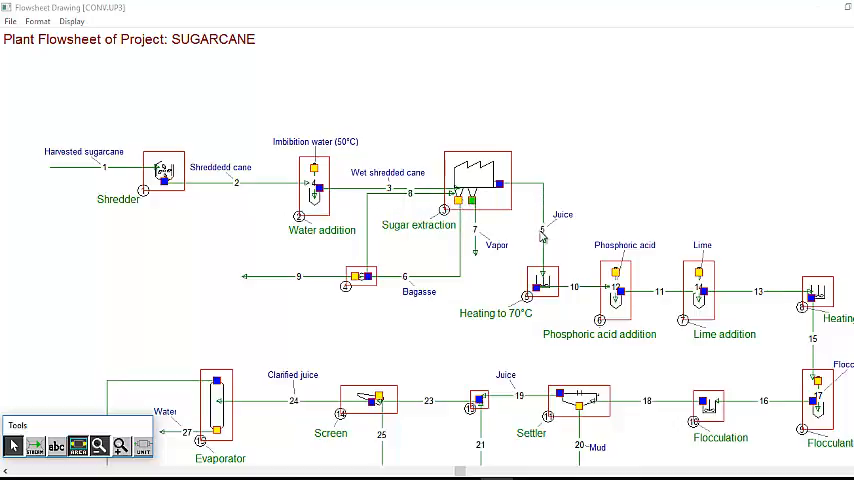
pyautogui.moveTo(505, 331)
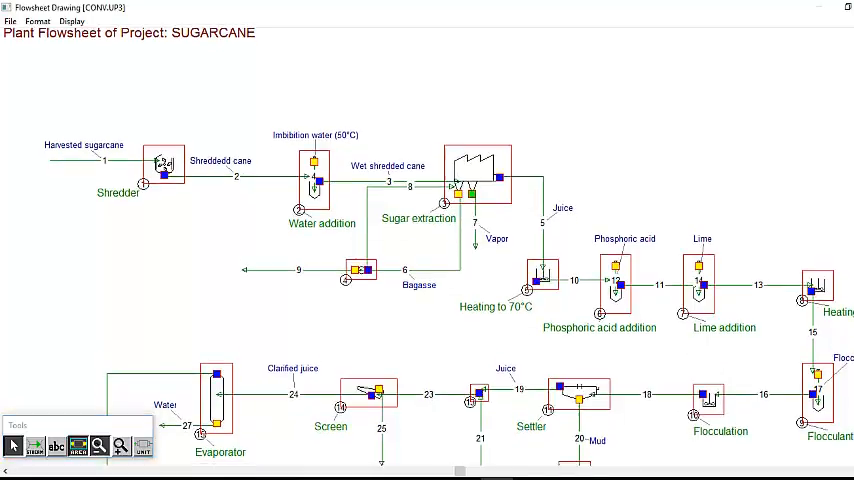
# Review the Insolubles phase's components (fibers, impurities), then close the components list.
pyautogui.scroll(-3)
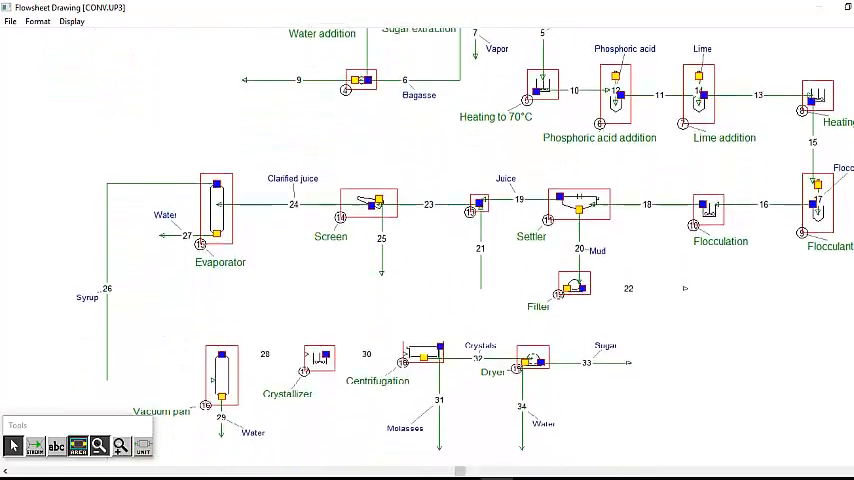
pyautogui.scroll(-3)
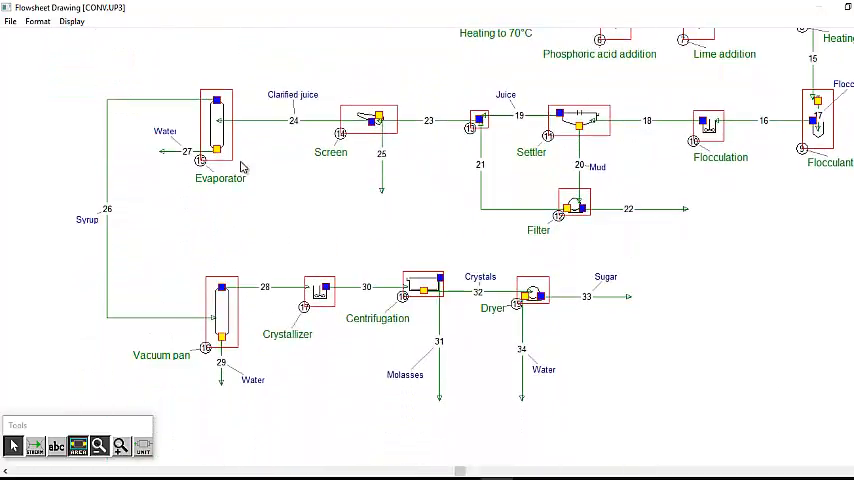
pyautogui.moveTo(105, 167)
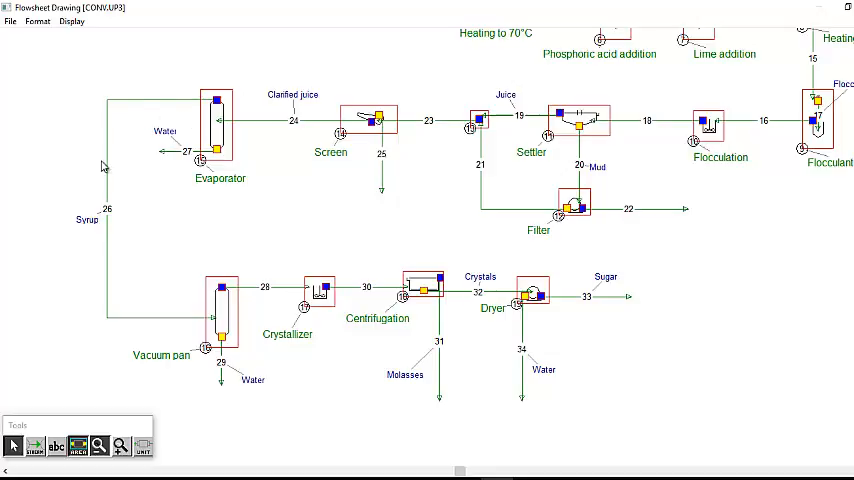
pyautogui.moveTo(255, 296)
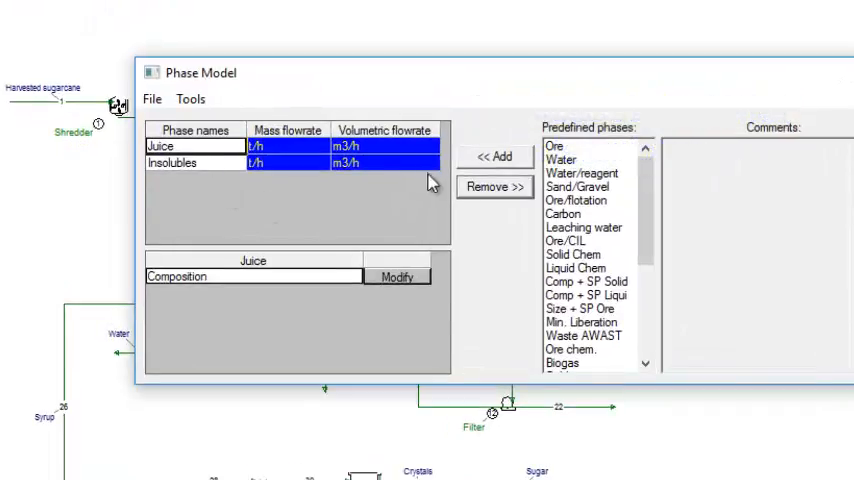
pyautogui.click(171, 163)
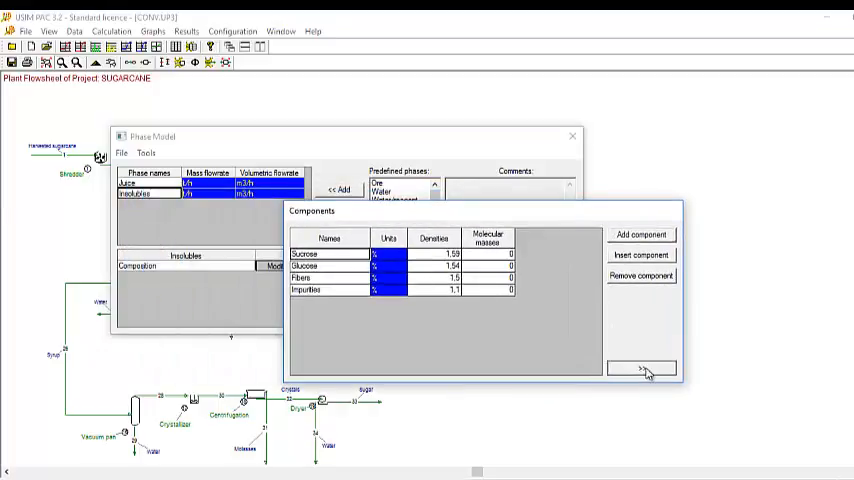
pyautogui.click(641, 369)
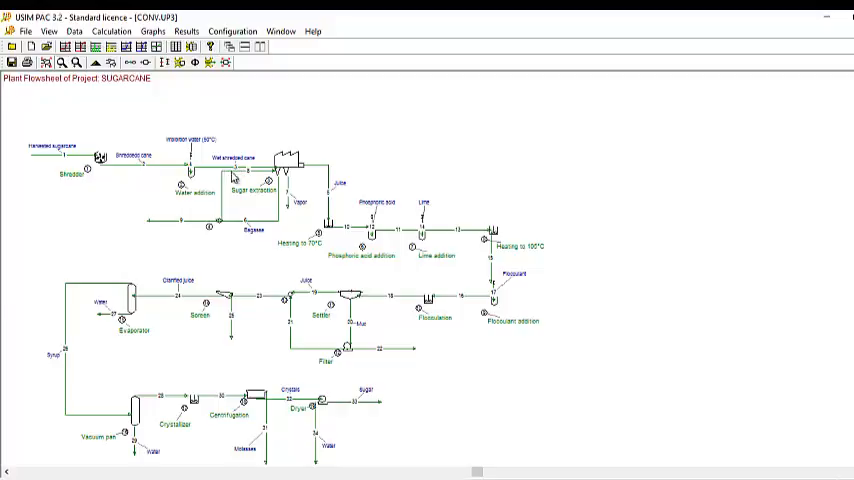
pyautogui.moveTo(130, 253)
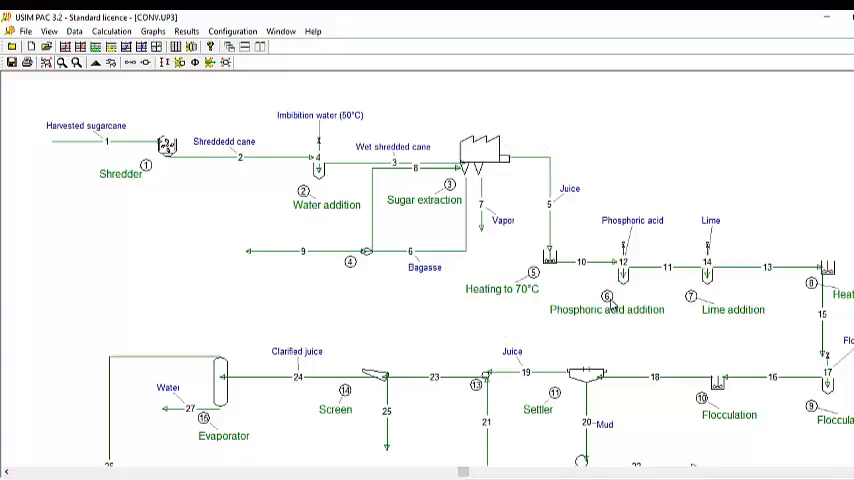
# Open the Sugar extraction unit's parameters showing 96% sucrose and glucose extraction.
pyautogui.doubleClick(606, 297)
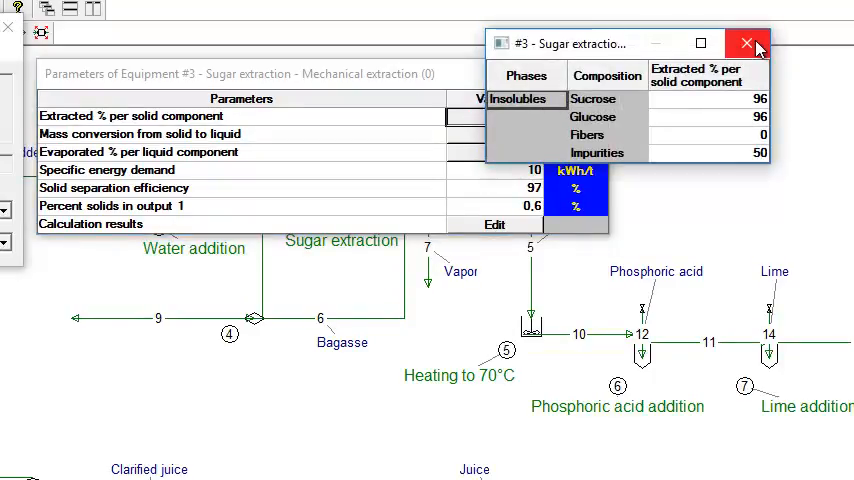
# Close the Sugar extraction percentages table and the Phase Model dialog.
pyautogui.click(745, 43)
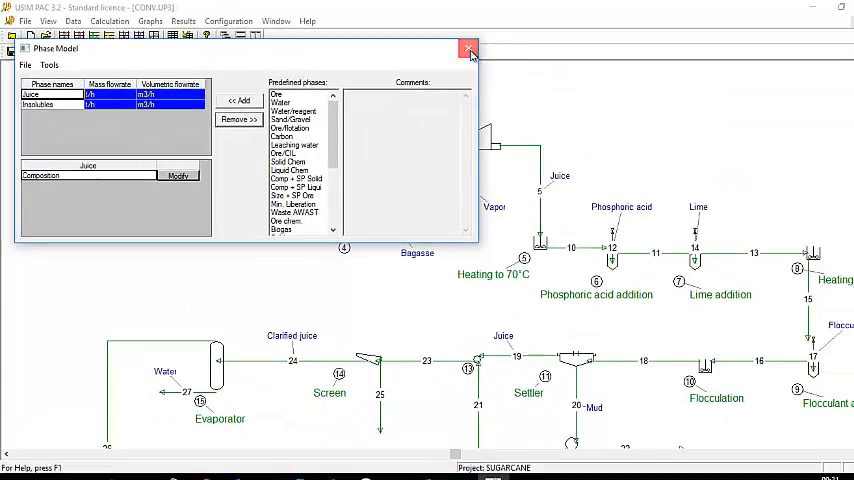
pyautogui.click(468, 48)
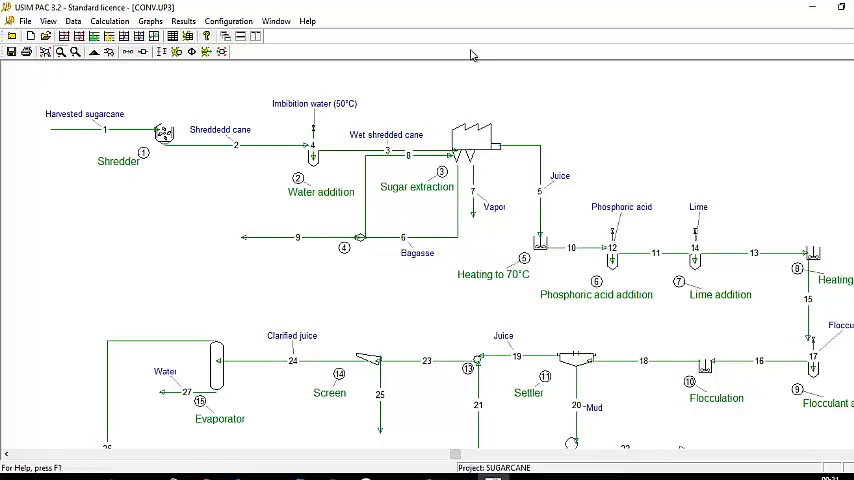
# Open Data > Flowsheet Drawing and show More Icons for the 1-output plant.
pyautogui.click(72, 21)
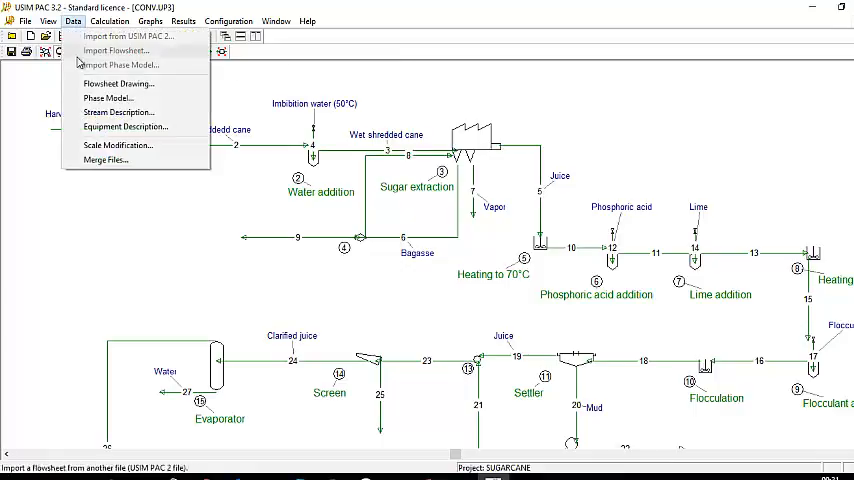
pyautogui.click(118, 83)
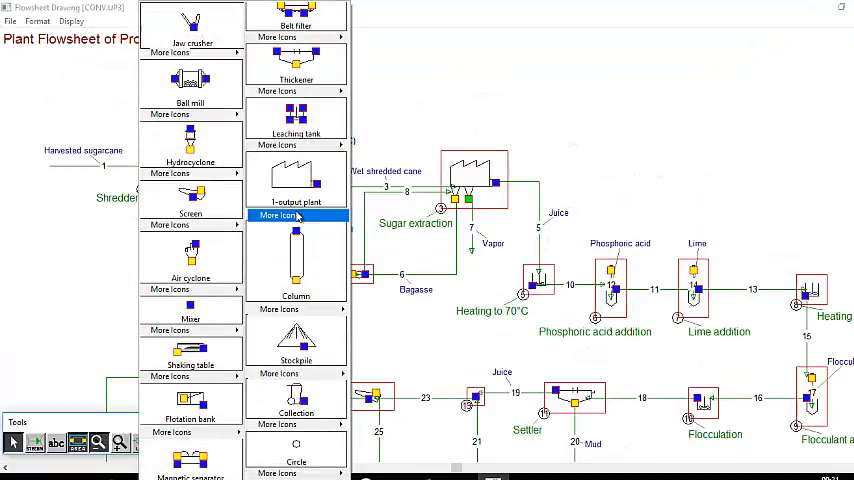
pyautogui.click(278, 147)
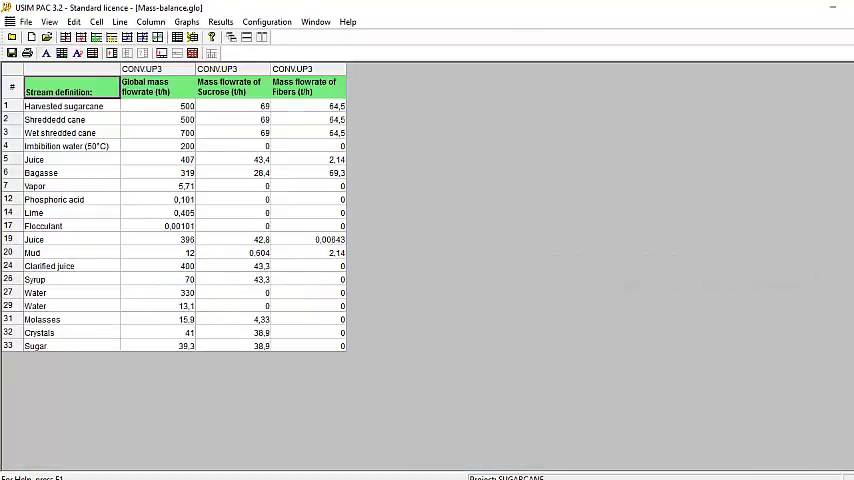
# Browse the Results menu, return to the CONV.UP3 flowsheet, and view calculation options.
pyautogui.click(187, 21)
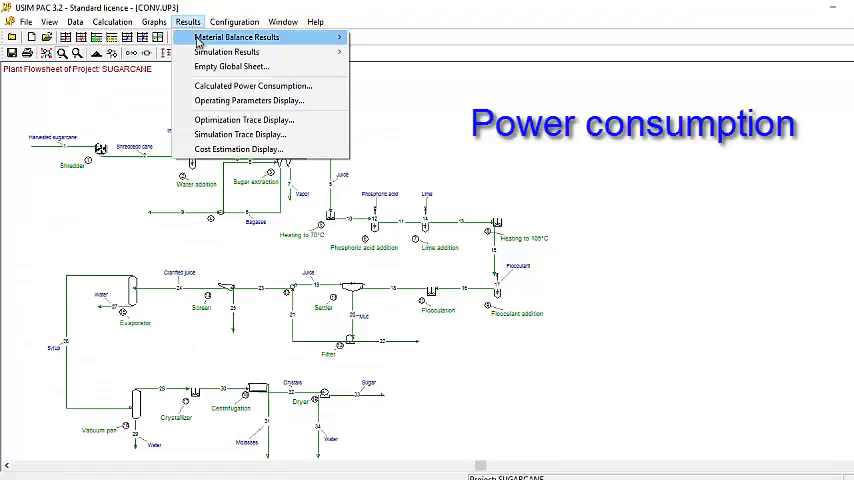
pyautogui.click(248, 85)
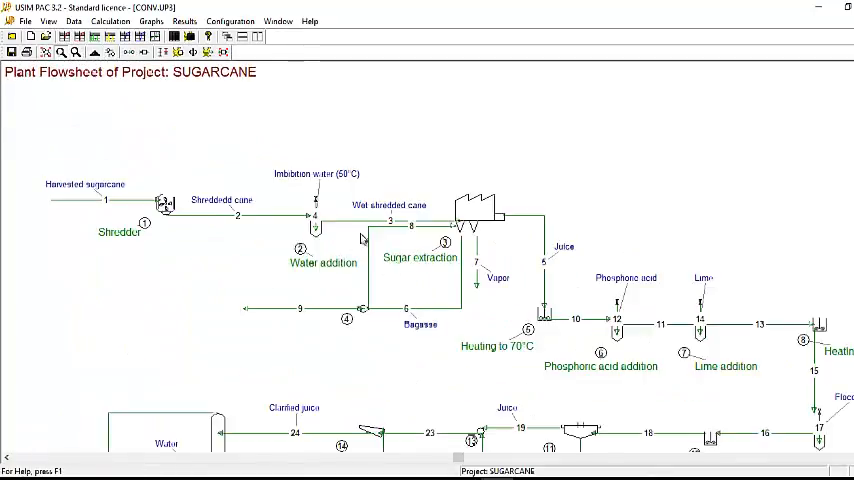
pyautogui.moveTo(130, 65)
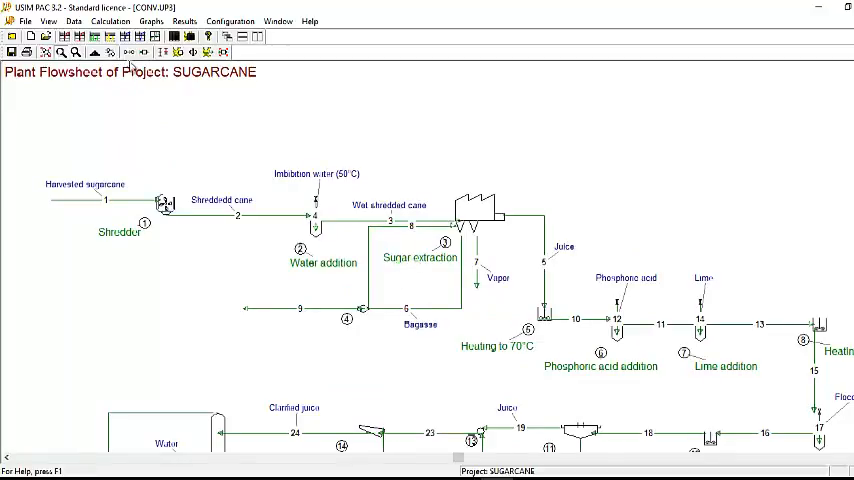
pyautogui.click(110, 20)
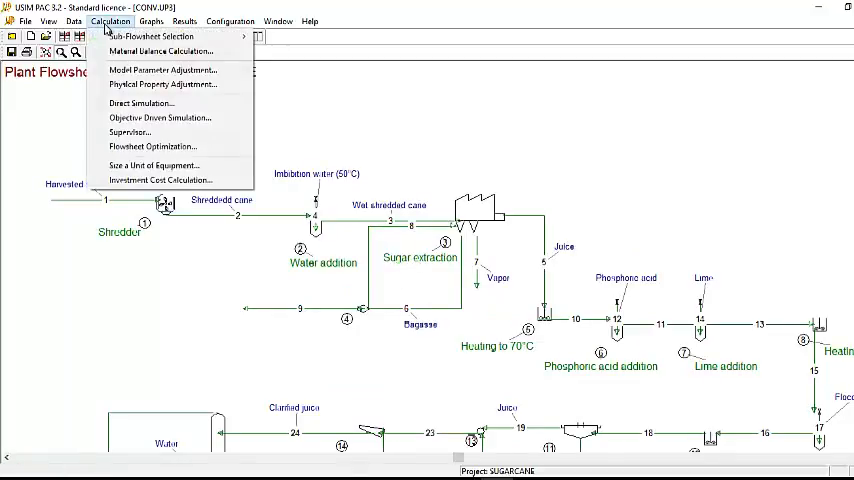
# In Supervisor, select Unit #4's 'Split of feed stream to output #1 (%)' and hide unselected parameters.
pyautogui.click(130, 131)
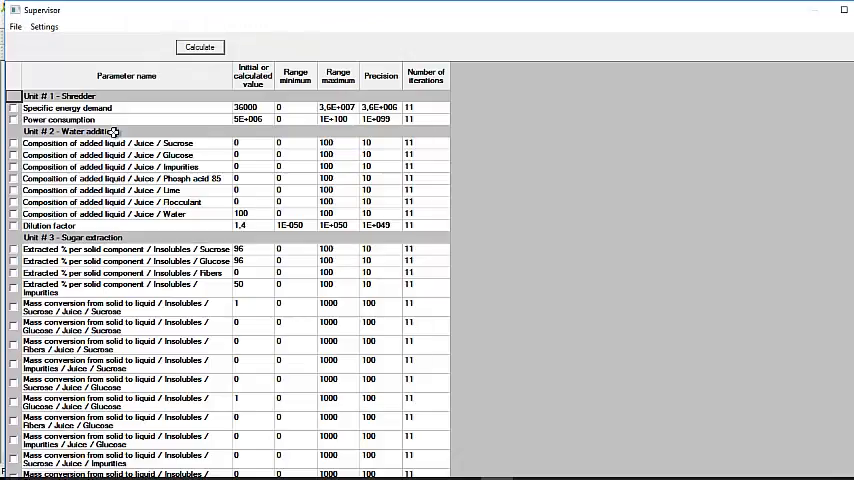
pyautogui.scroll(-3)
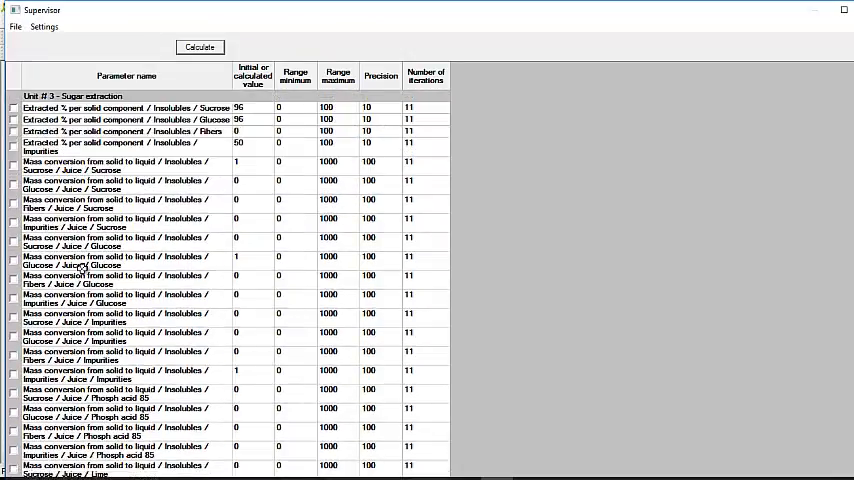
pyautogui.scroll(-3)
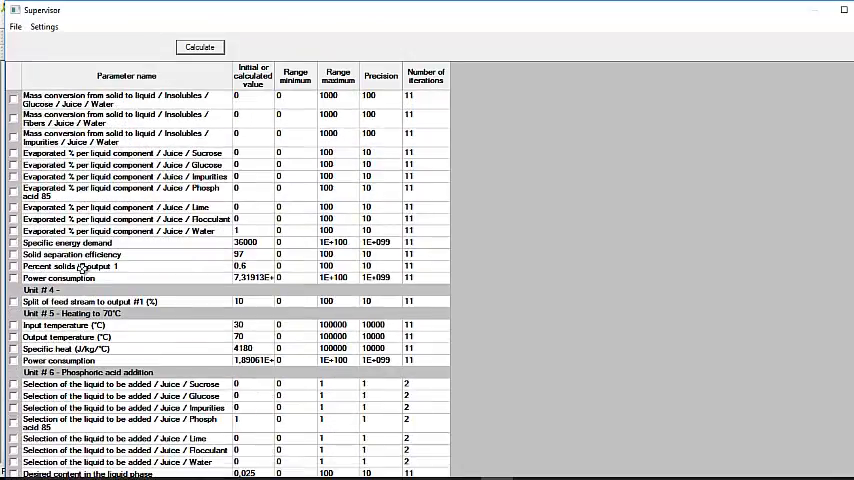
pyautogui.scroll(-3)
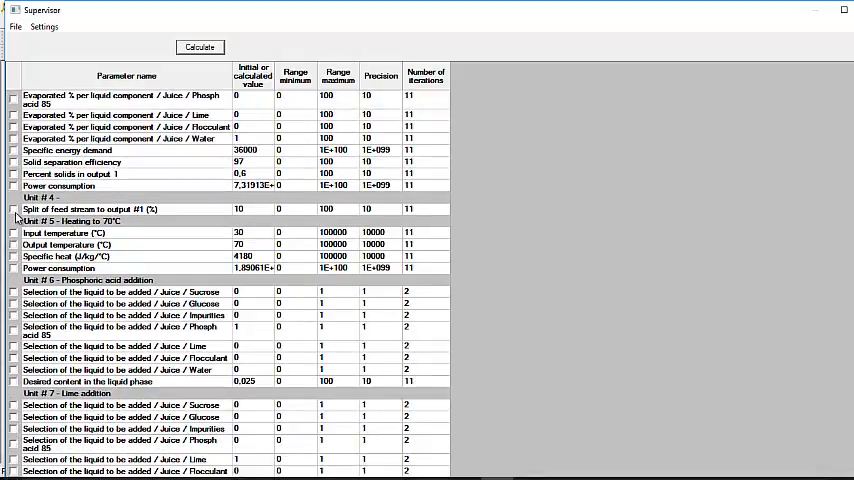
pyautogui.click(14, 209)
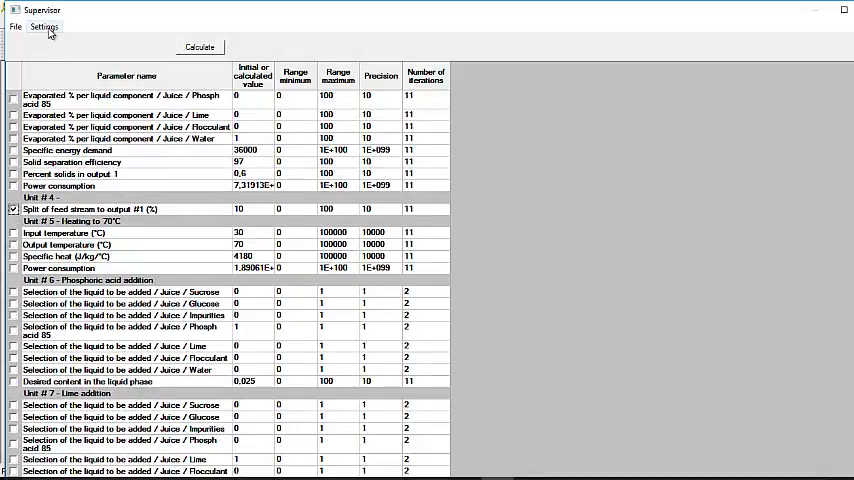
pyautogui.click(44, 27)
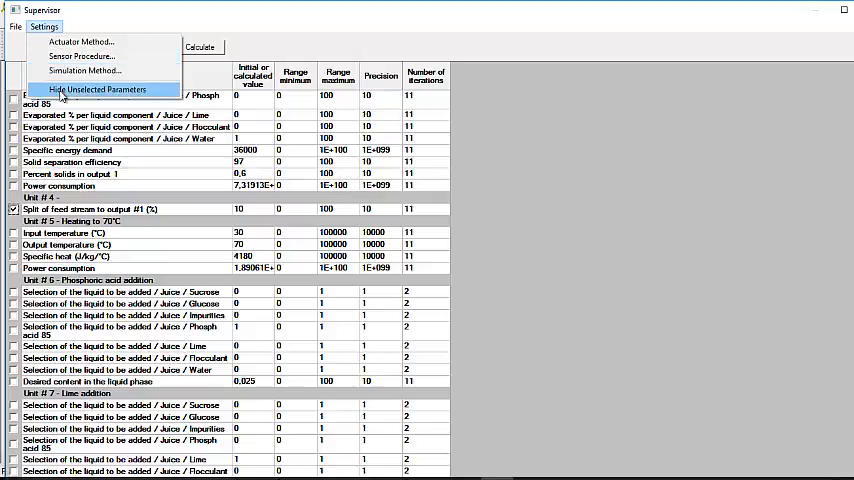
pyautogui.click(96, 89)
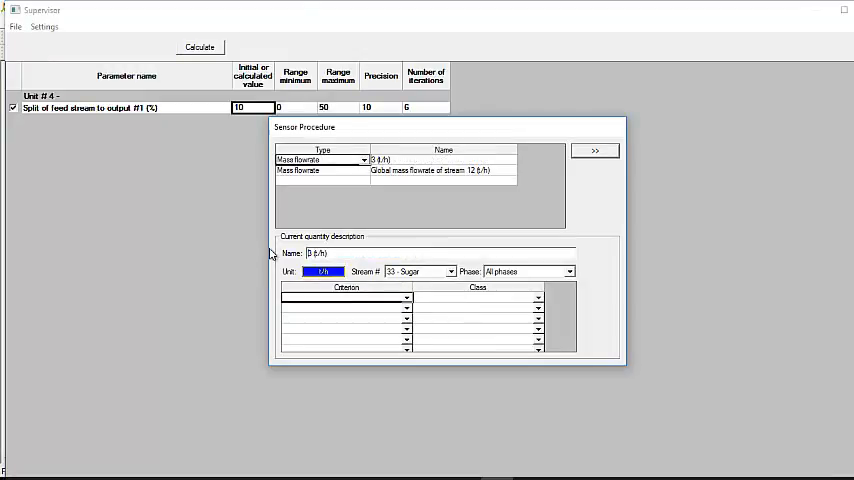
# Name the stream 33 sensor 'Sugar (t/h)' and select the stream 12 sensor's name.
pyautogui.write('Suga')
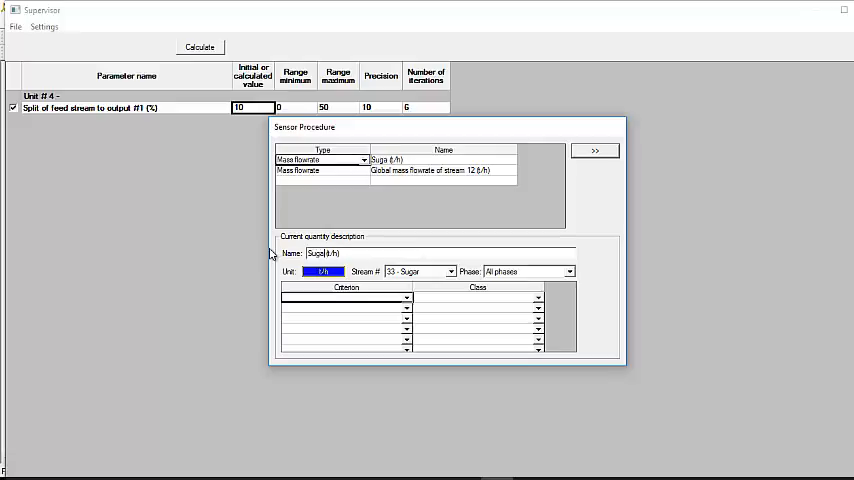
pyautogui.click(442, 170)
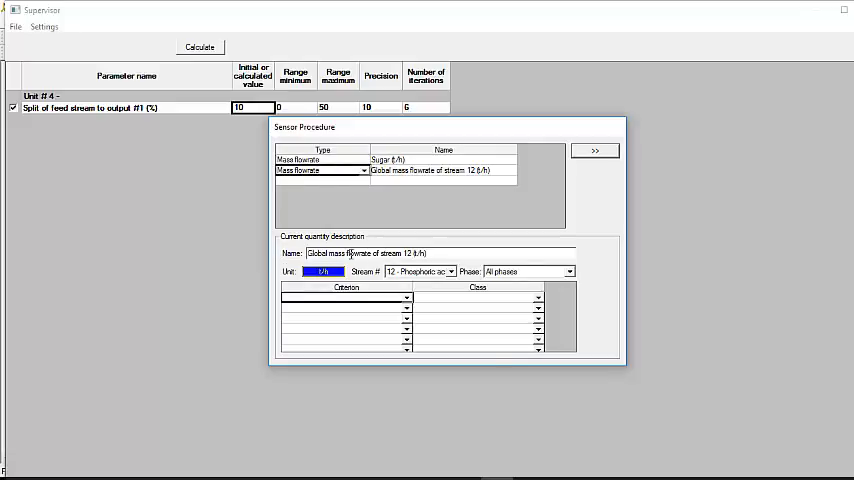
pyautogui.tripleClick(360, 253)
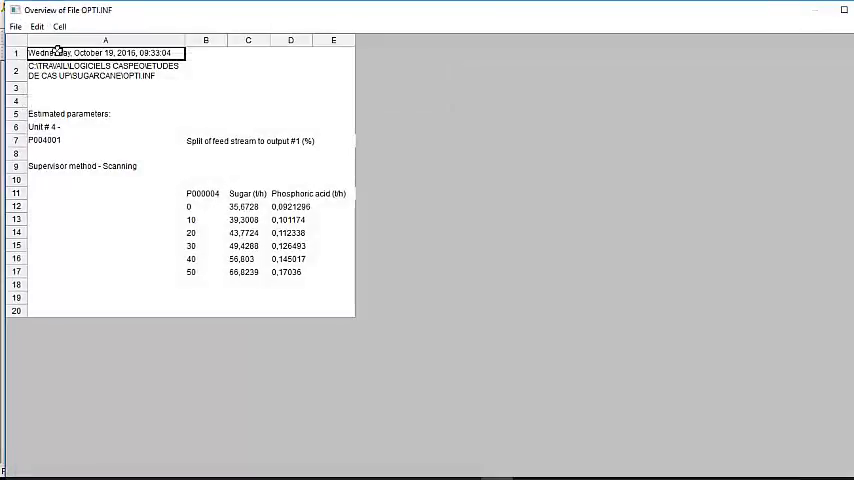
pyautogui.moveTo(377, 310)
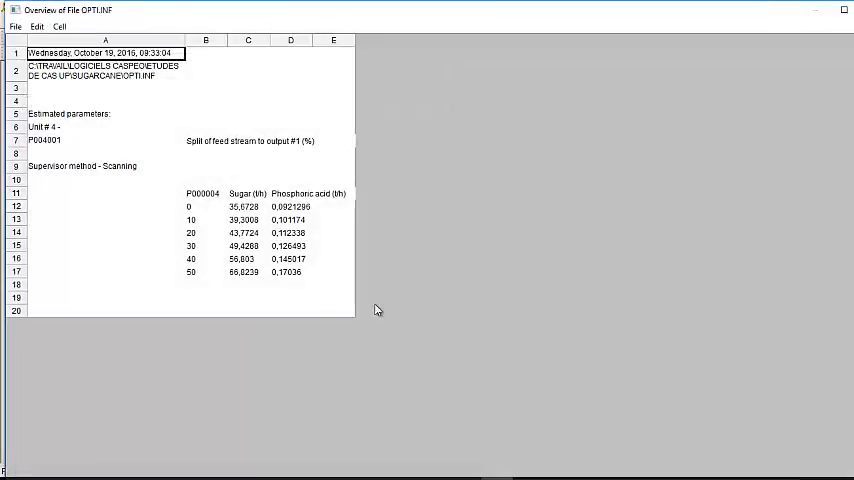